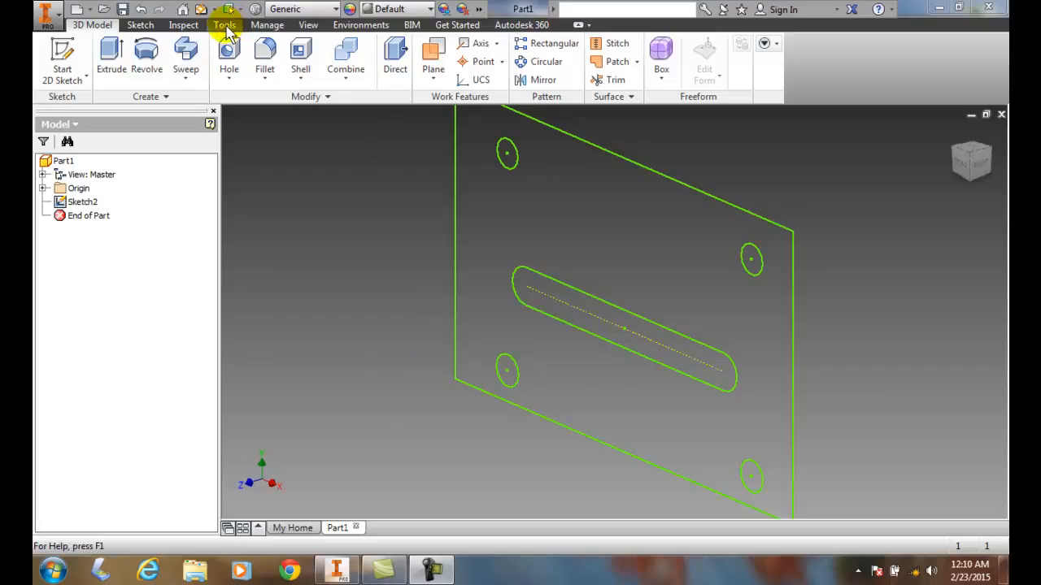
Switch to the View ribbon tab and pick Zoom Window from the Navigate panel.
left_click(307, 25)
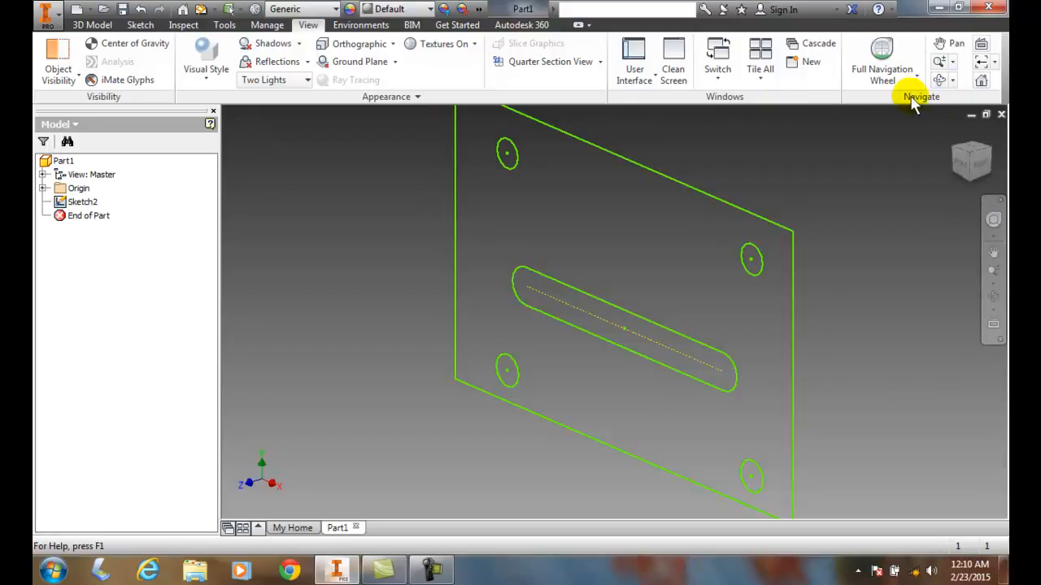
left_click(952, 60)
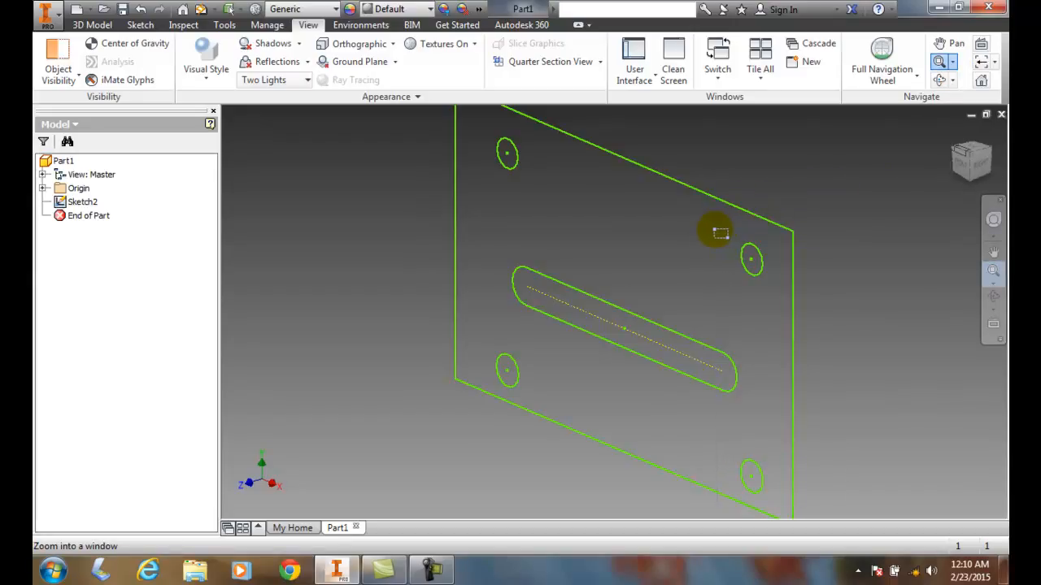
mouse_move(696, 328)
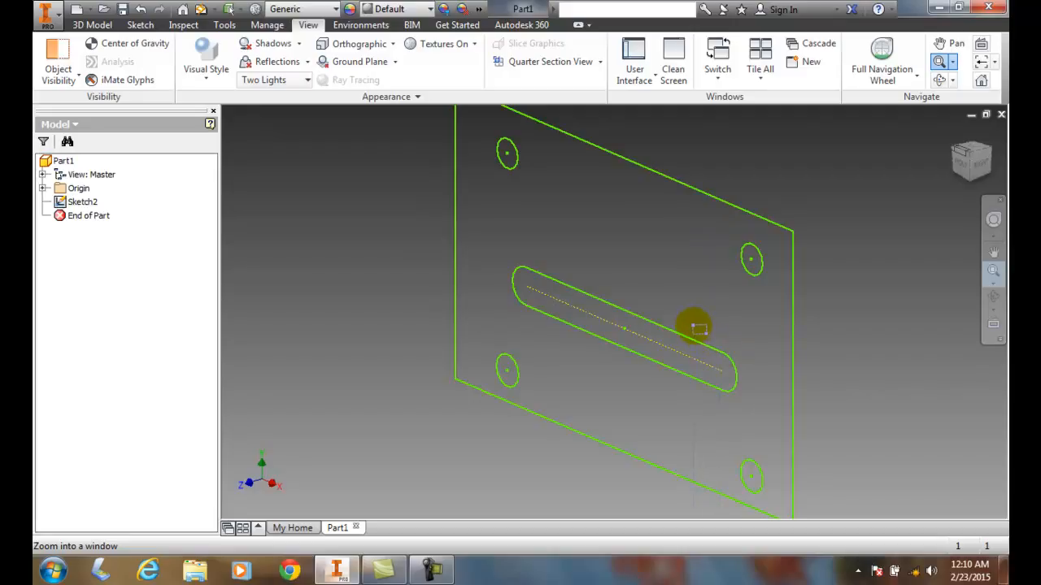